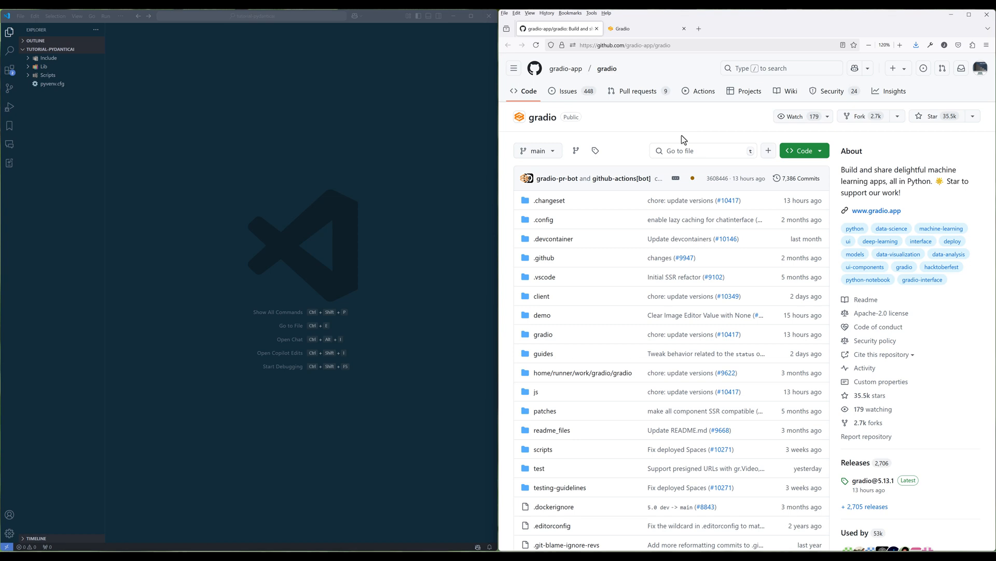
Save load_models.py and email_feedback_gradio_standard.py with gradio, pydantic and pydantic_ai imports.
{"action": "left_click", "coordinate": [629, 28]}
{"action": "type", "text": "load_models."}
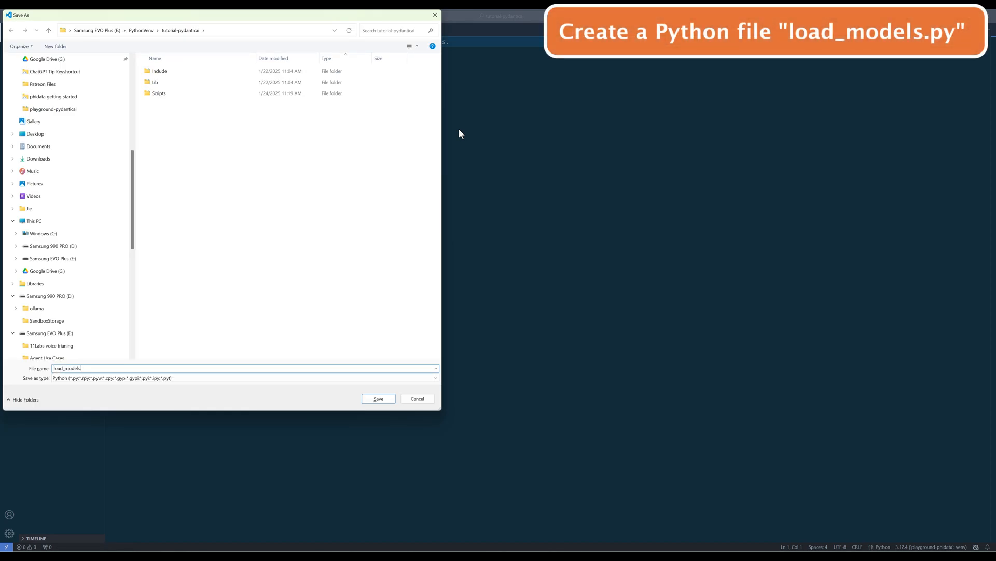
{"action": "left_click", "coordinate": [378, 398]}
{"action": "type", "text": "email_feedback_gradio"}
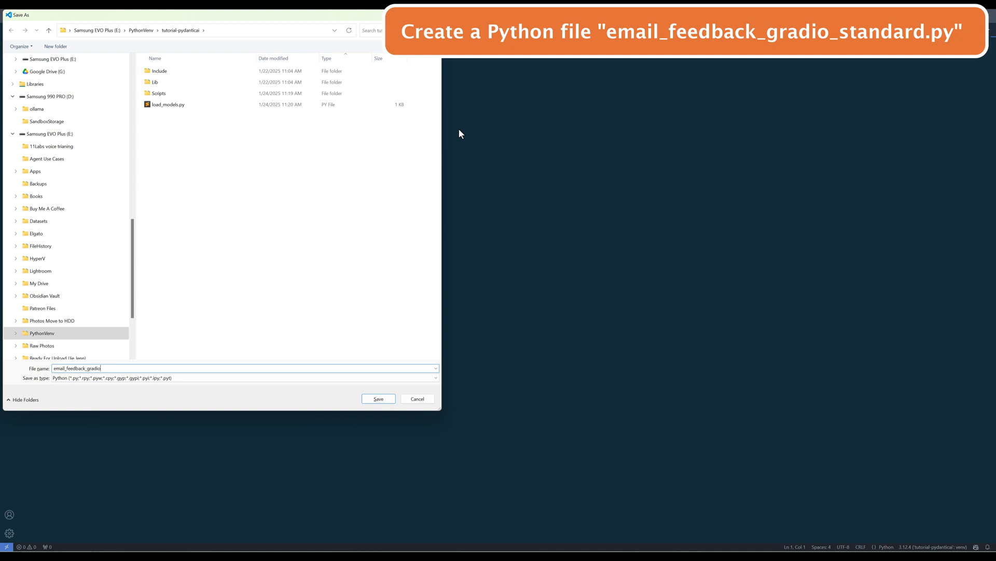
{"action": "left_click", "coordinate": [379, 398]}
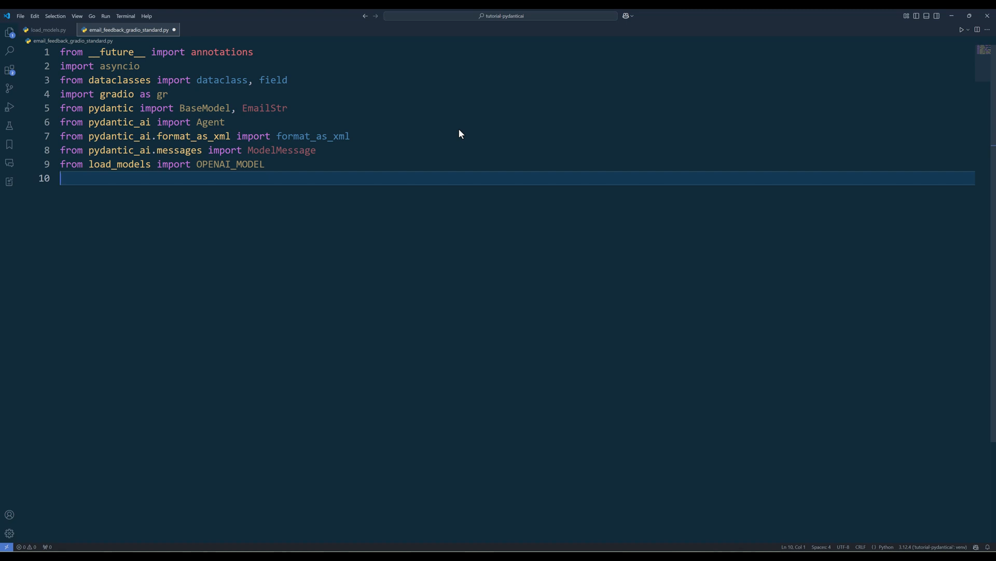
Save the script with User, Email, EmailRequiresWrite and EmailOk models defined.
{"action": "key", "text": "ctrl+s"}
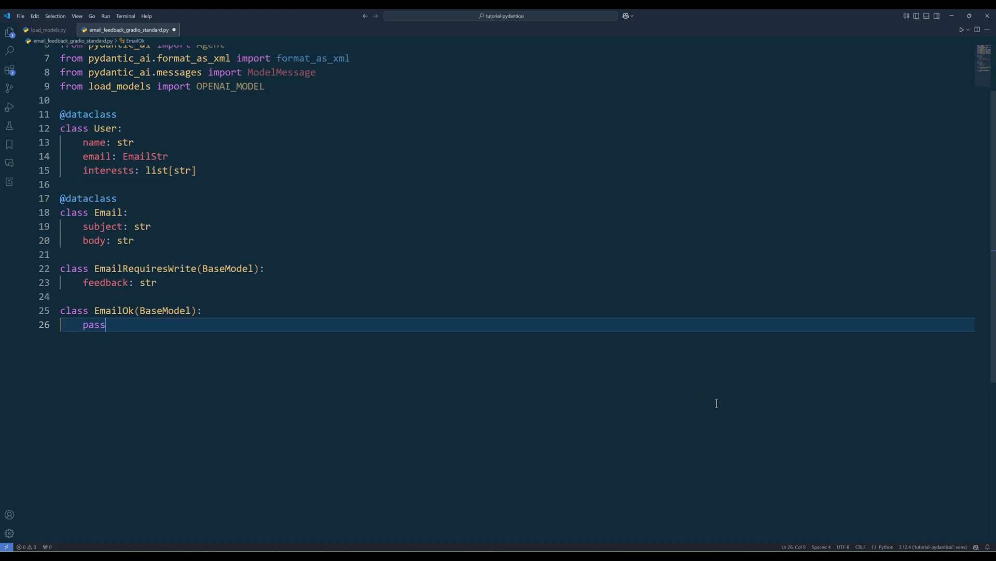
{"action": "key", "text": "Enter"}
{"action": "type", "text": "break"}
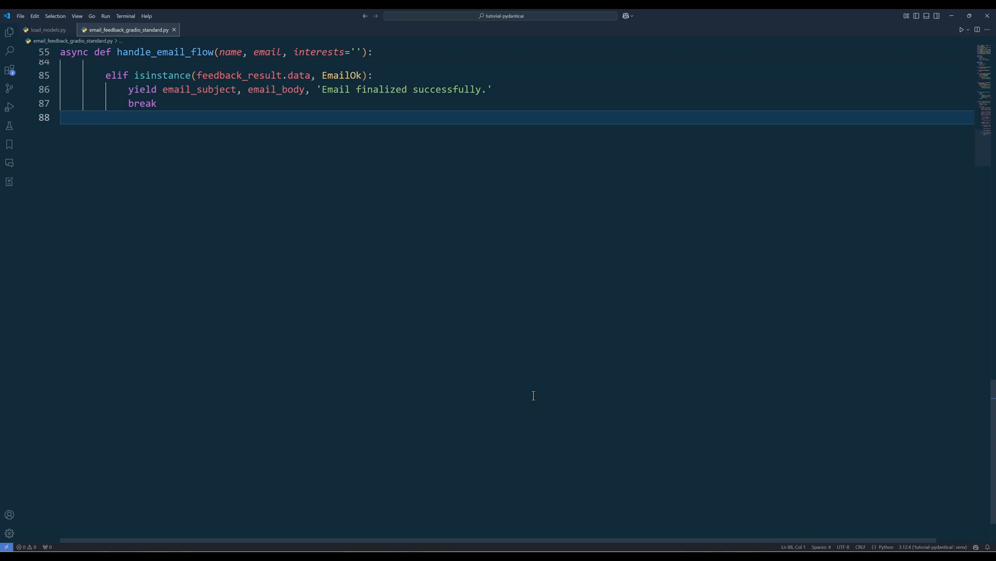
Add the Name, Email, Interests inputs and a 'Generate Email' button bound to handle_email_flow.
{"action": "key", "text": "Enter"}
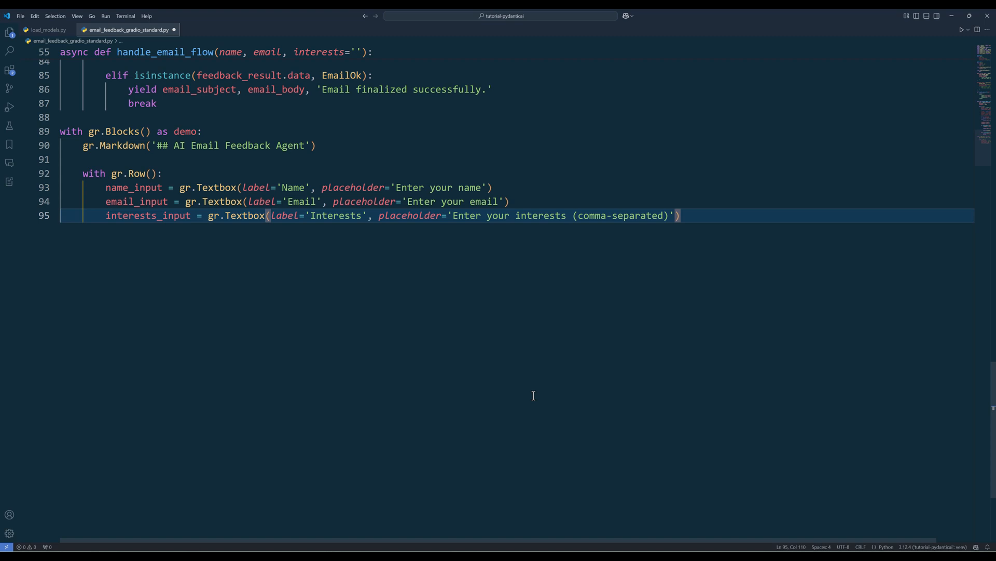
{"action": "key", "text": "Enter"}
{"action": "type", "text": "feedback_display = gr.Textbox(label='Feedback', interactive=False, lines=3"}
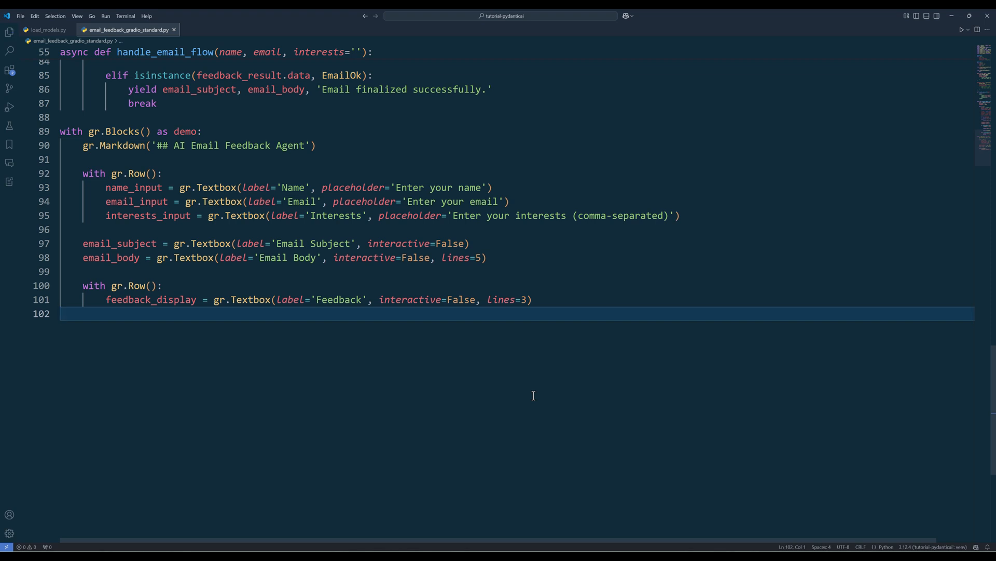
{"action": "type", "text": "generate_button = gr.Button('Generate Email')"}
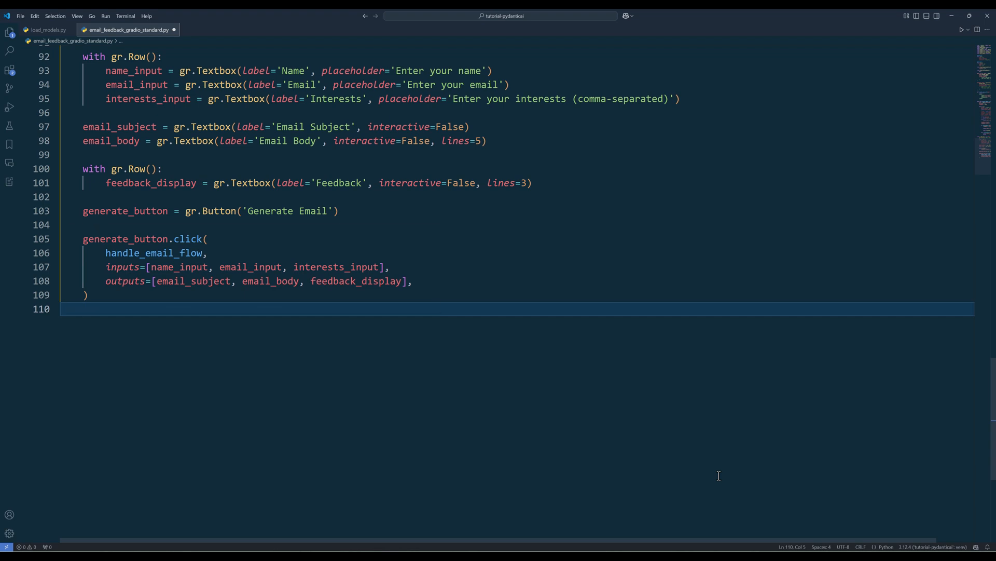
Add the __main__ guard calling demo.launch(), run the app, and enter the name 'Jay'.
{"action": "type", "text": "if __name__ == '__main__':"}
{"action": "type", "text": "demo.launch("}
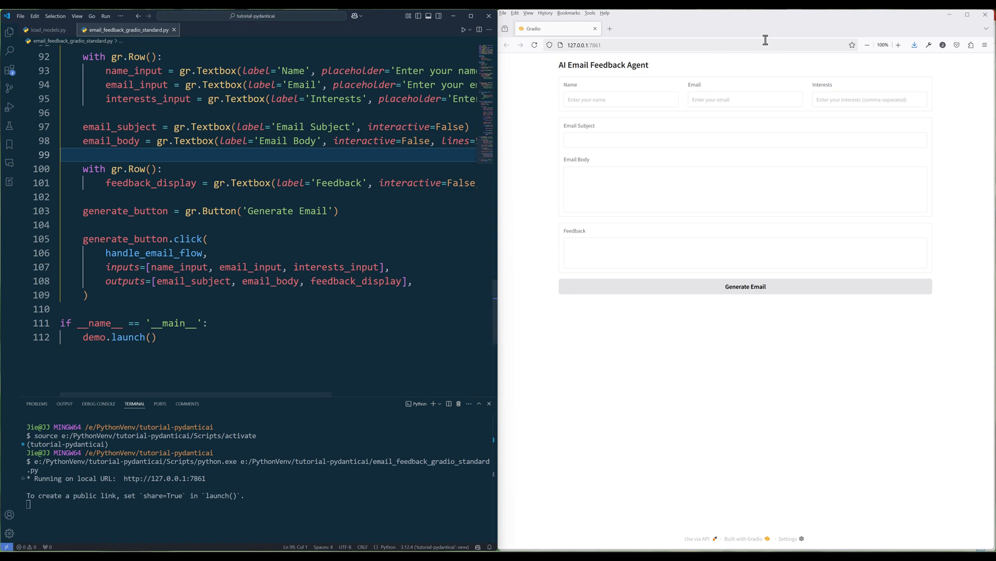
{"action": "type", "text": "Jay"}
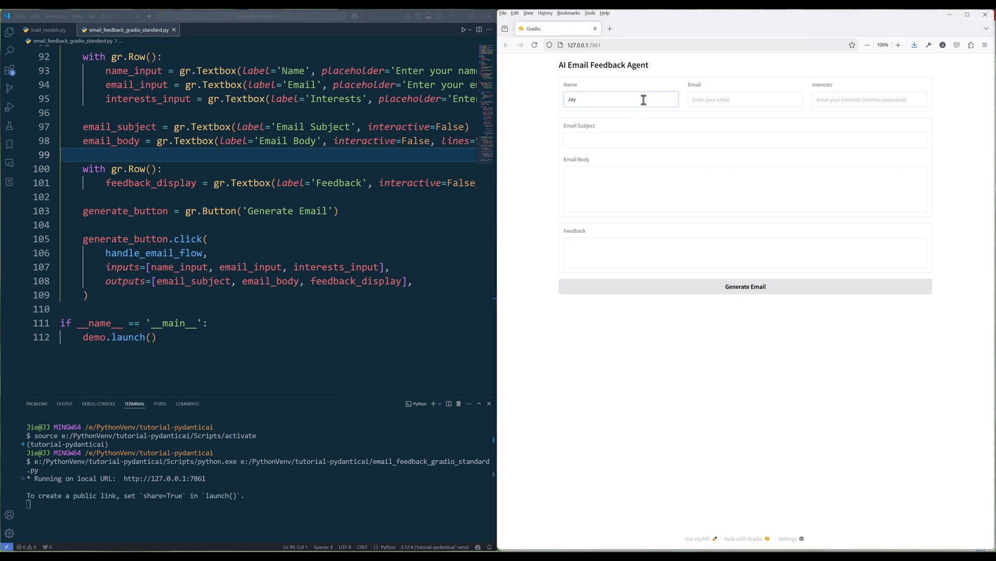
Enter interests starting 'Au' and generate Jay's welcome email.
{"action": "type", "text": "Automation, Tennis, Travel"}
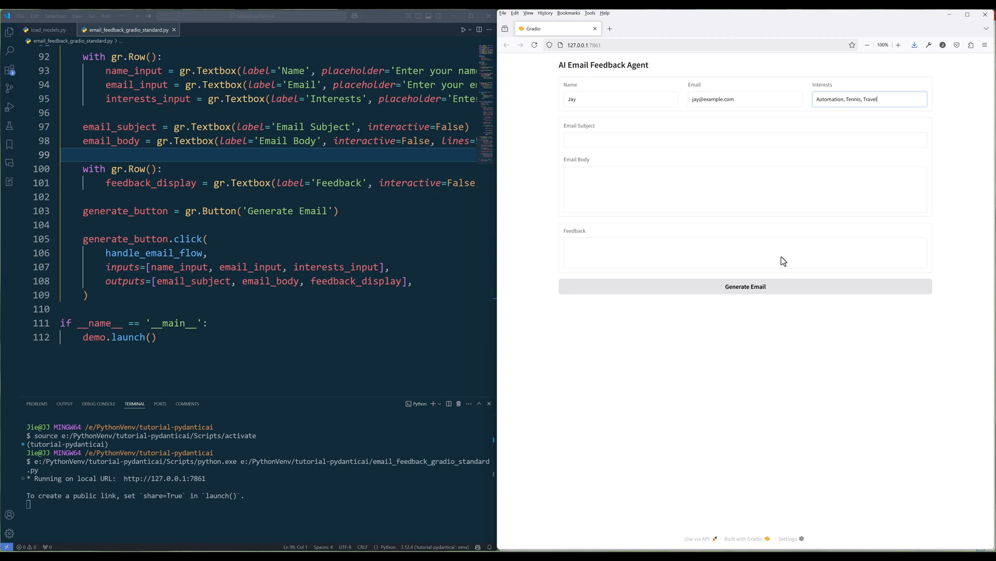
{"action": "left_click", "coordinate": [745, 286]}
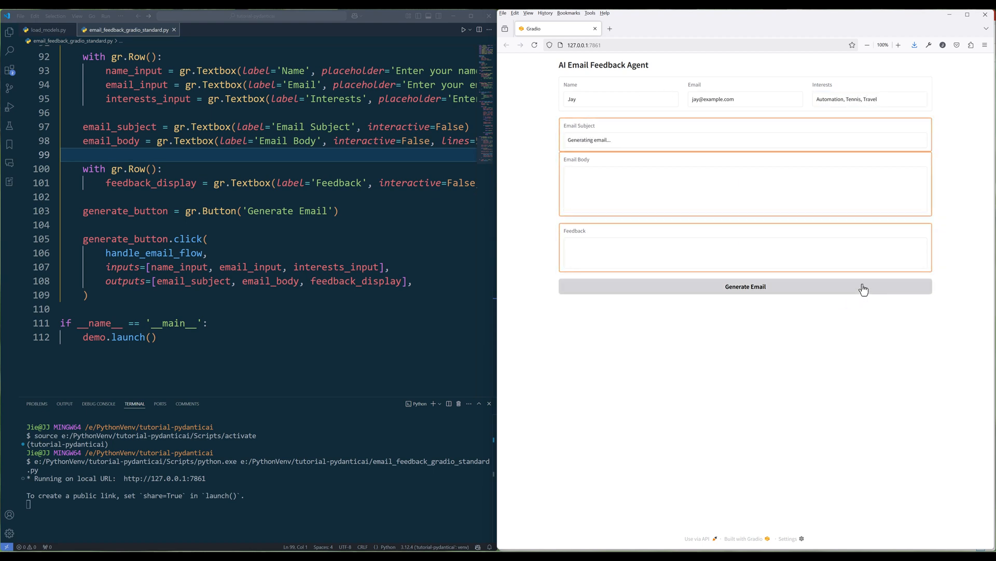
{"action": "left_click", "coordinate": [745, 286]}
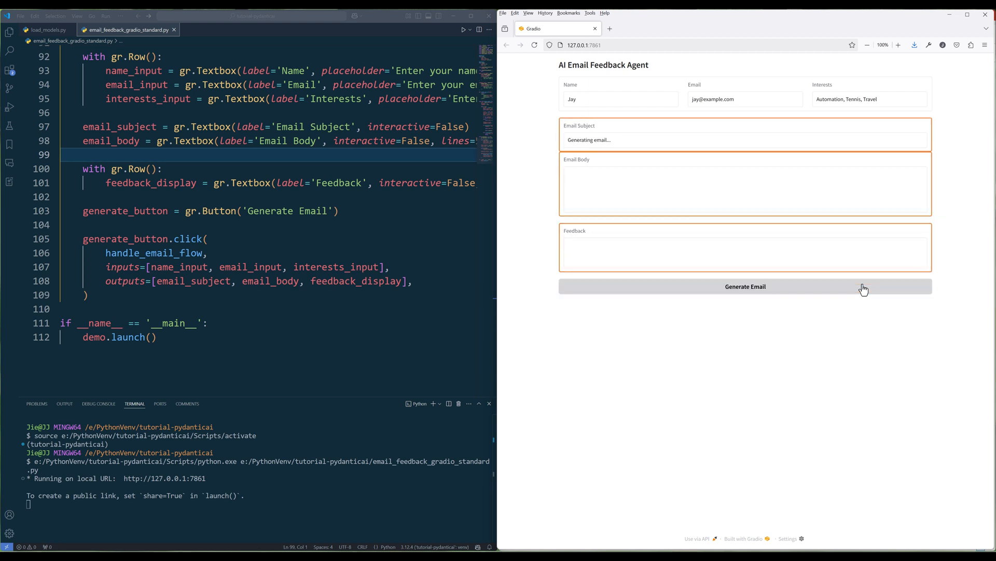
{"action": "left_click", "coordinate": [745, 286]}
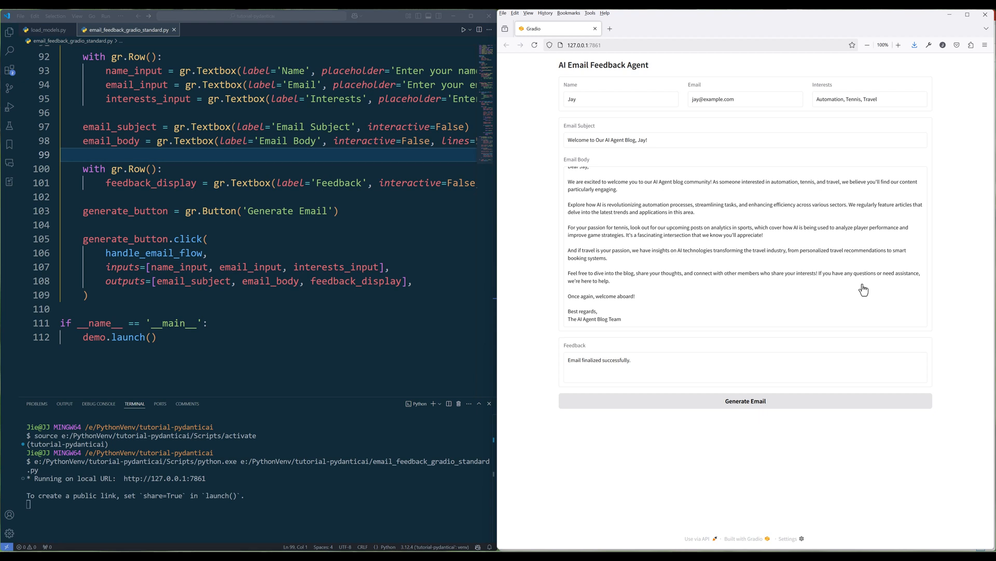
{"action": "mouse_move", "coordinate": [894, 261]}
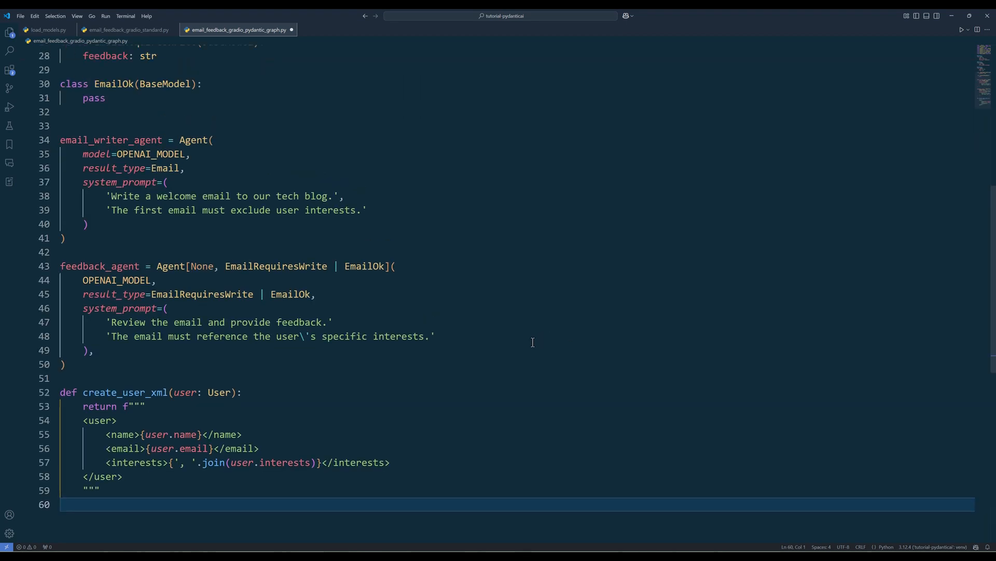
Scroll up to the email writer agent, feedback agent and create_user_xml helper.
{"action": "scroll", "scroll_direction": "up", "scroll_amount": 3}
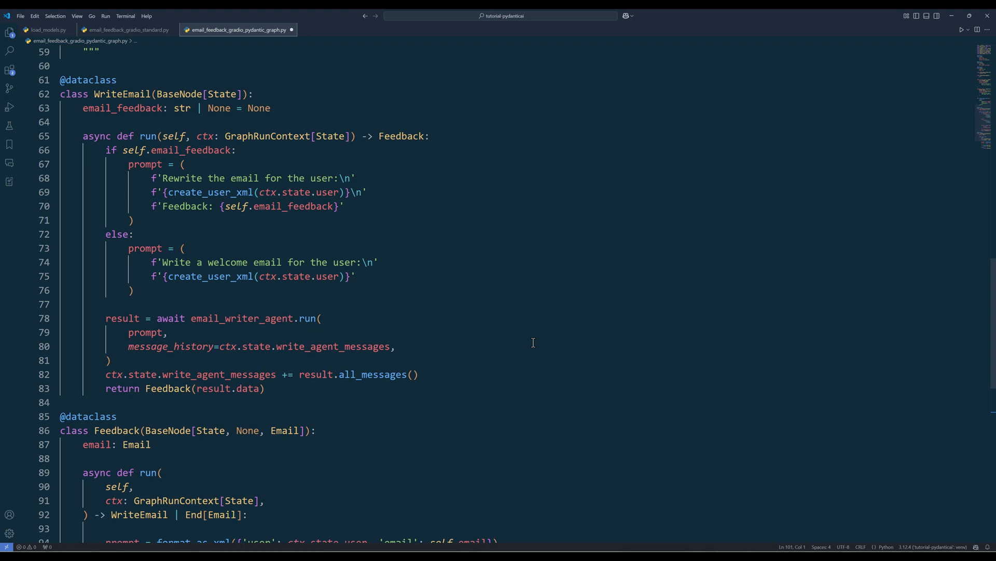
Scroll down to the WriteEmail and Feedback BaseNode classes.
{"action": "scroll", "scroll_direction": "down", "scroll_amount": 3}
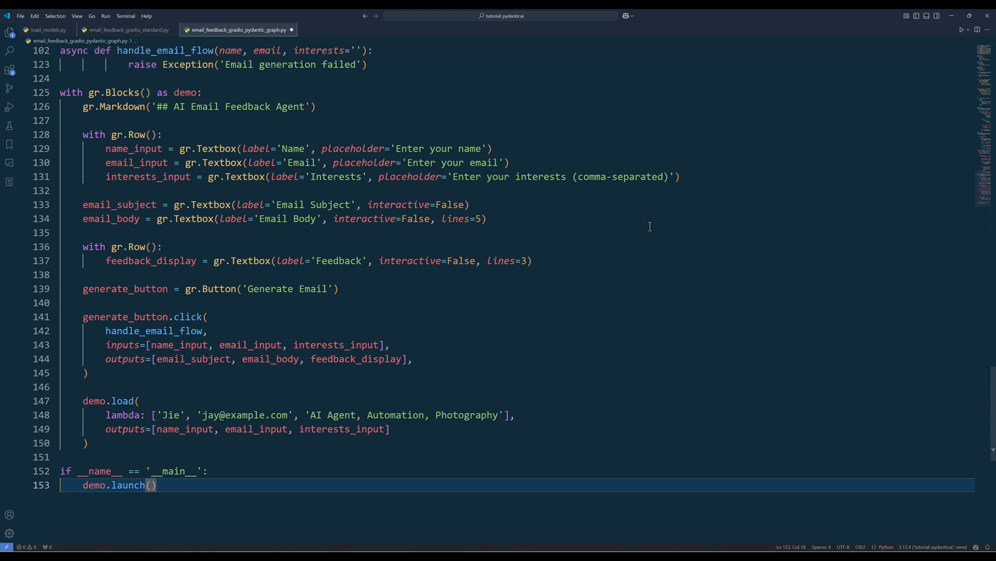
{"action": "mouse_move", "coordinate": [707, 222]}
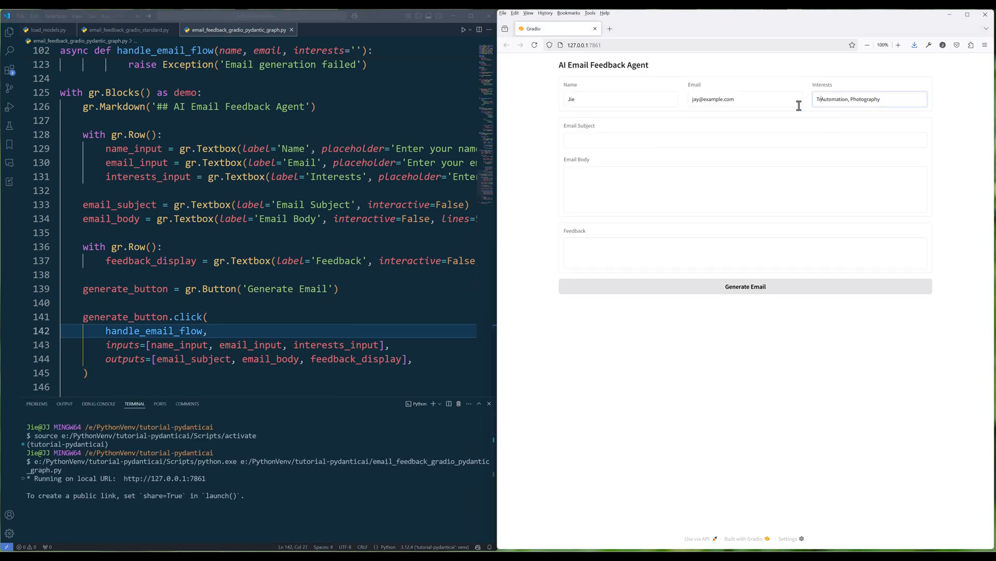
Generate Jie's welcome email for interests Travel, Automation, Photography.
{"action": "left_click", "coordinate": [744, 286]}
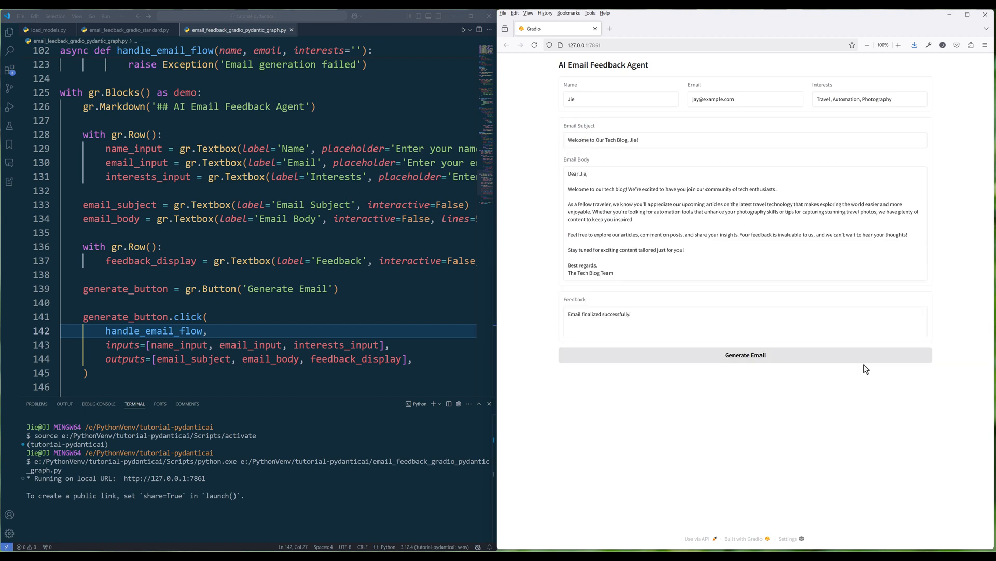